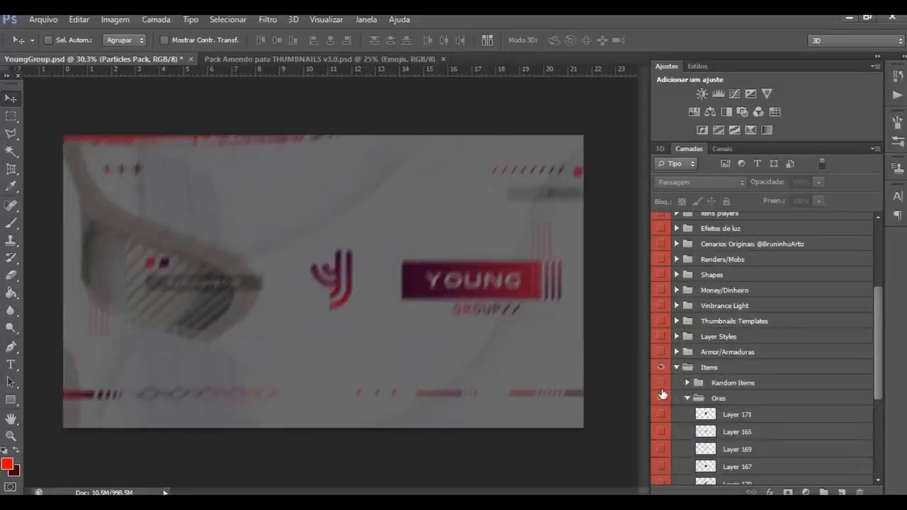
Step: Collapse the Items layer group and its Ores subgroup into single rows
scroll(down, 3)
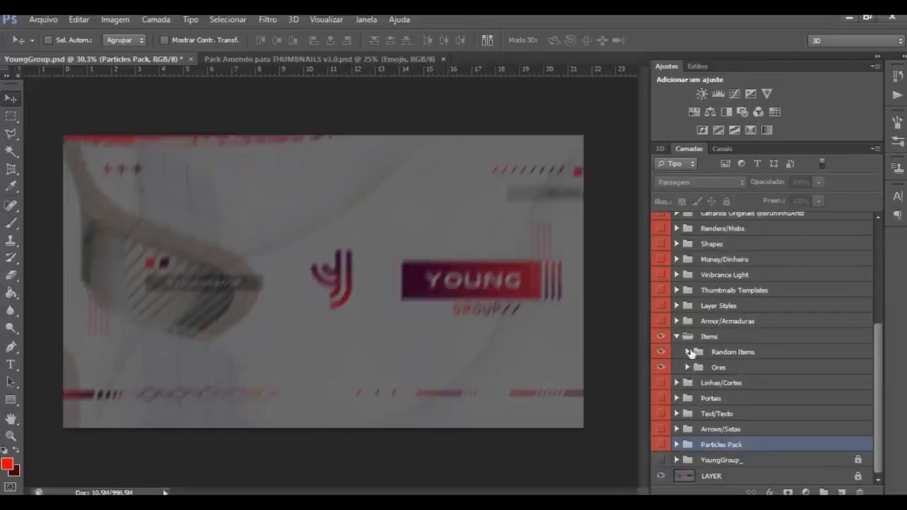
click(687, 352)
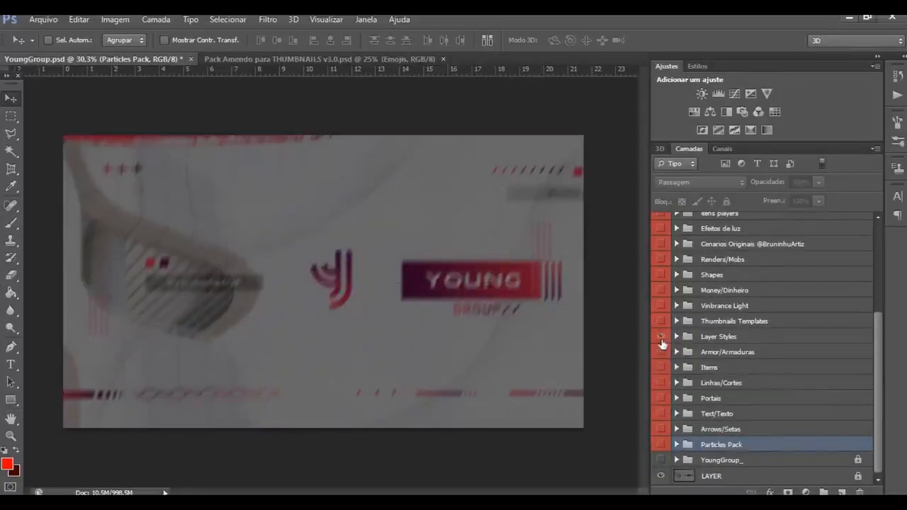
Step: Preview the Shapes group, hide it again, and switch on Efeitos de luz
click(677, 320)
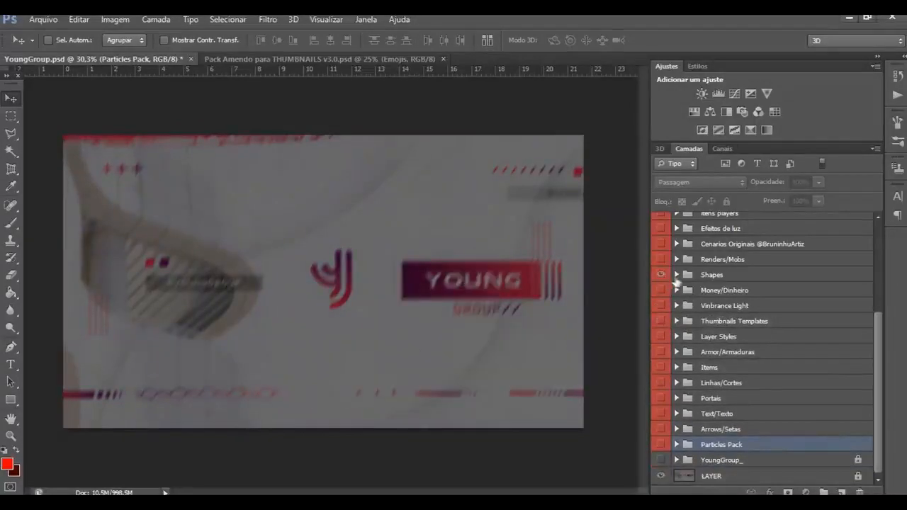
click(677, 275)
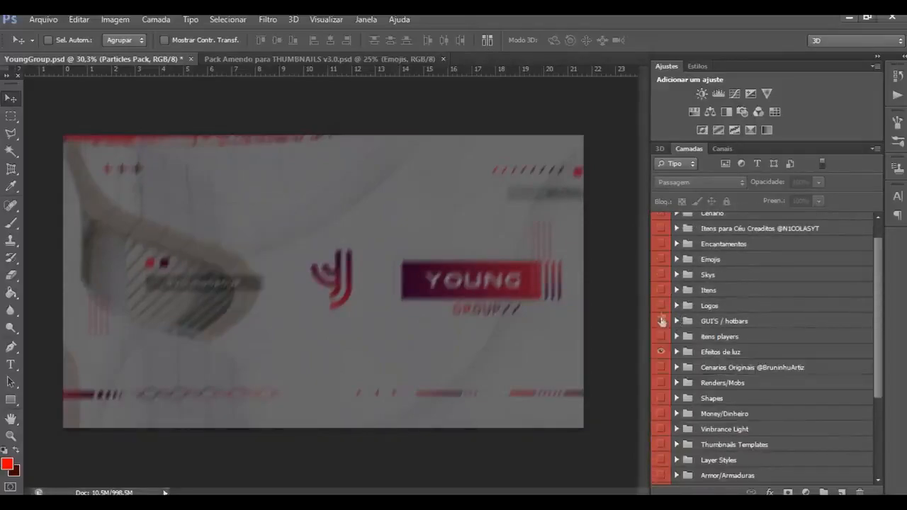
click(677, 290)
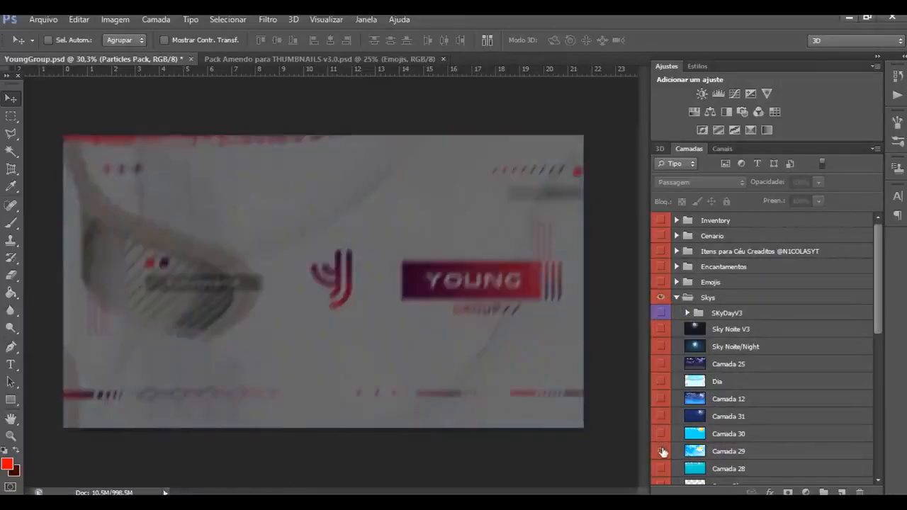
Step: Fold the Skys group and show 'Itens para Céu' with planets, moon and rocket
click(660, 297)
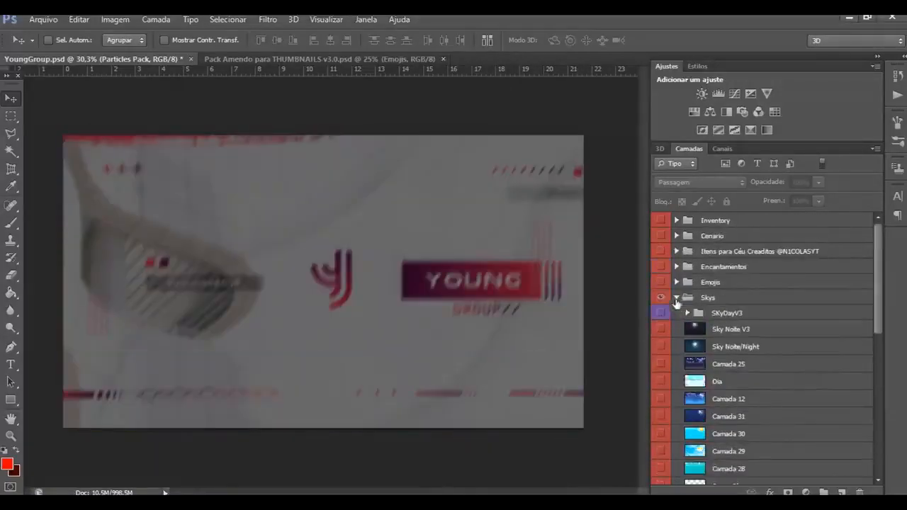
click(677, 297)
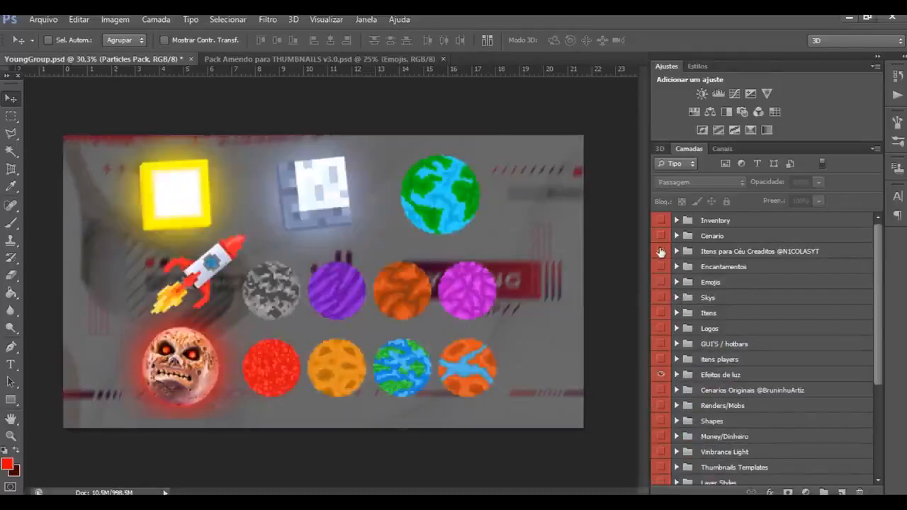